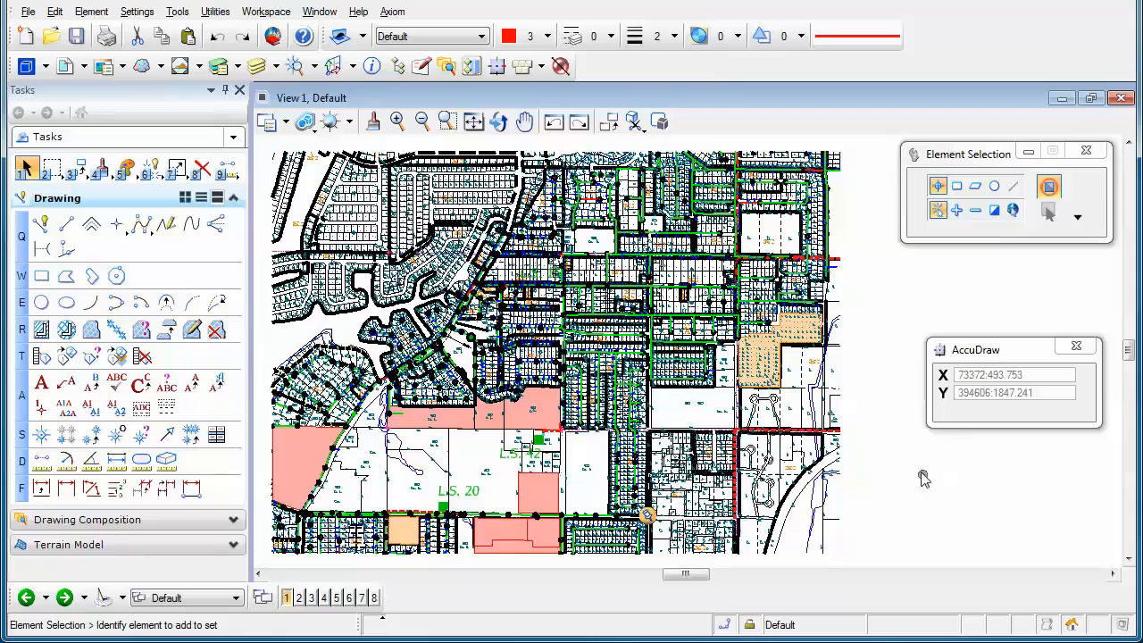
{"action": "mouse_move", "coordinate": [919, 478]}
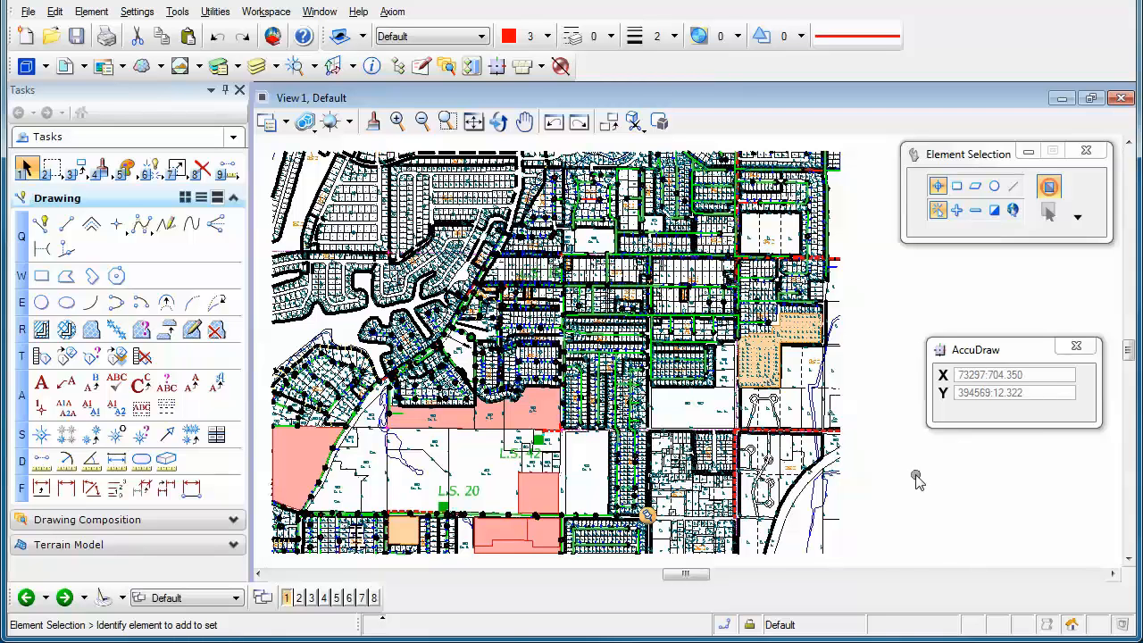
{"action": "mouse_move", "coordinate": [918, 479]}
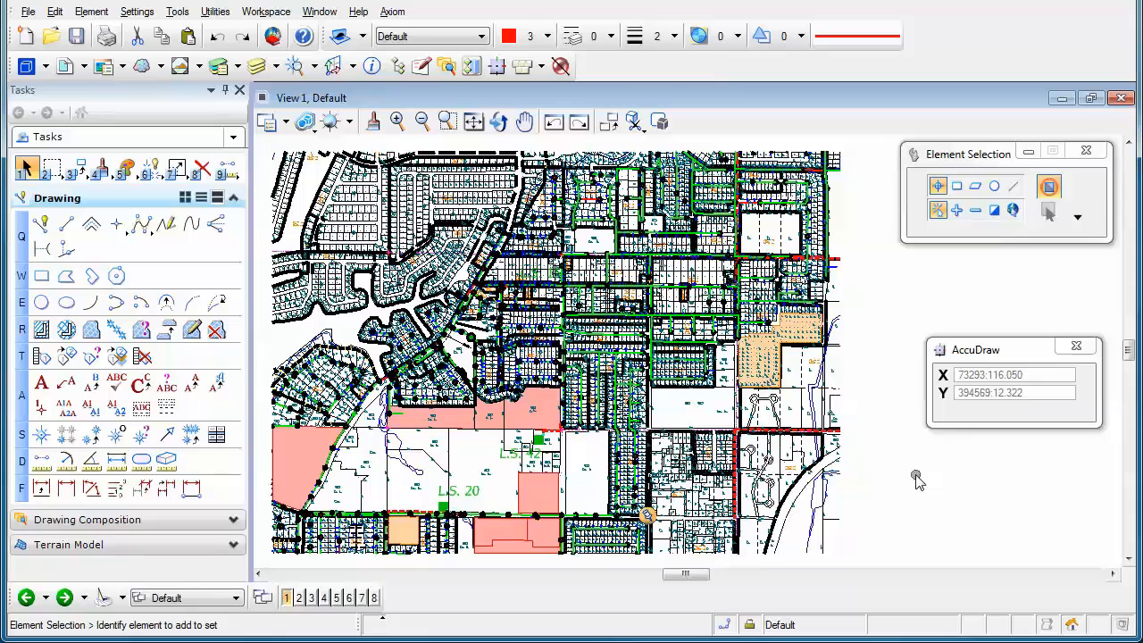
{"action": "mouse_move", "coordinate": [901, 479]}
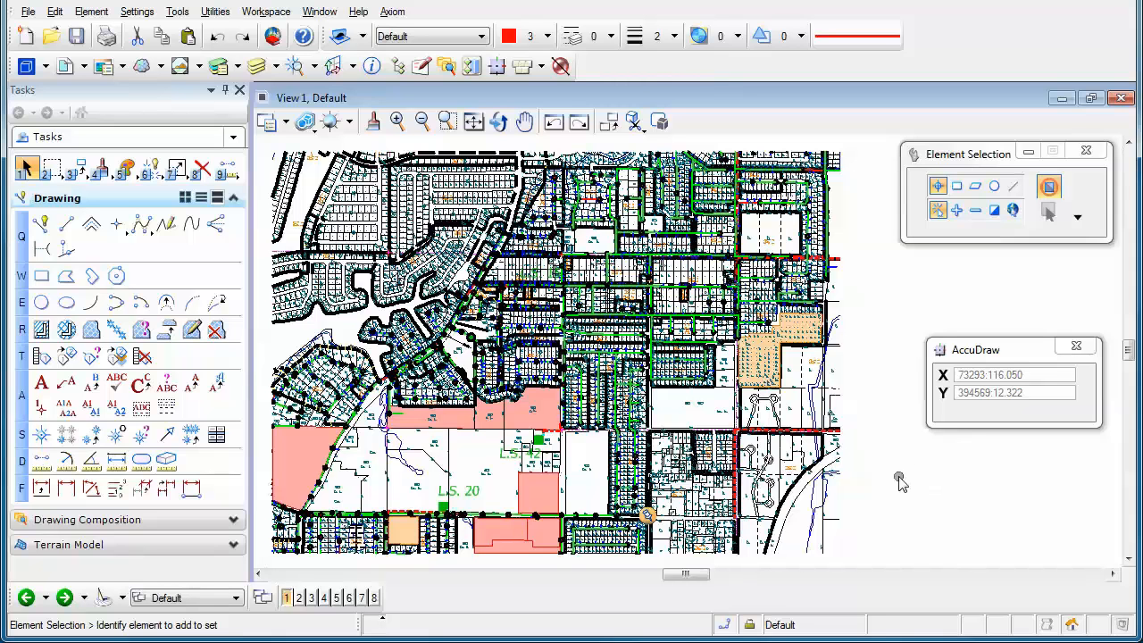
{"action": "mouse_move", "coordinate": [211, 114]}
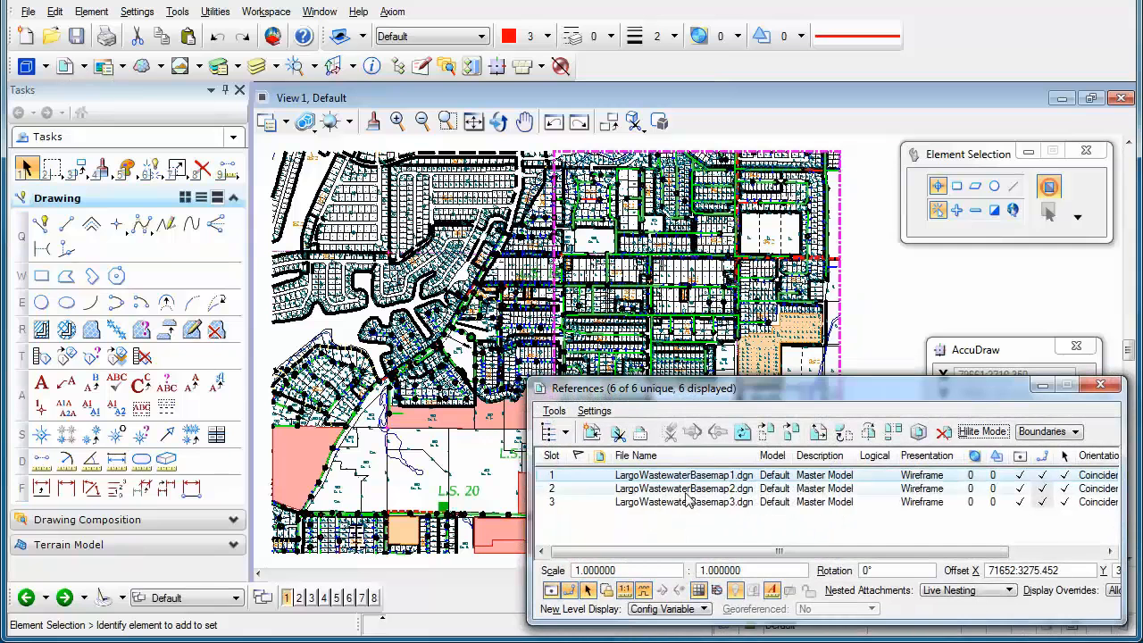
{"action": "mouse_move", "coordinate": [683, 502]}
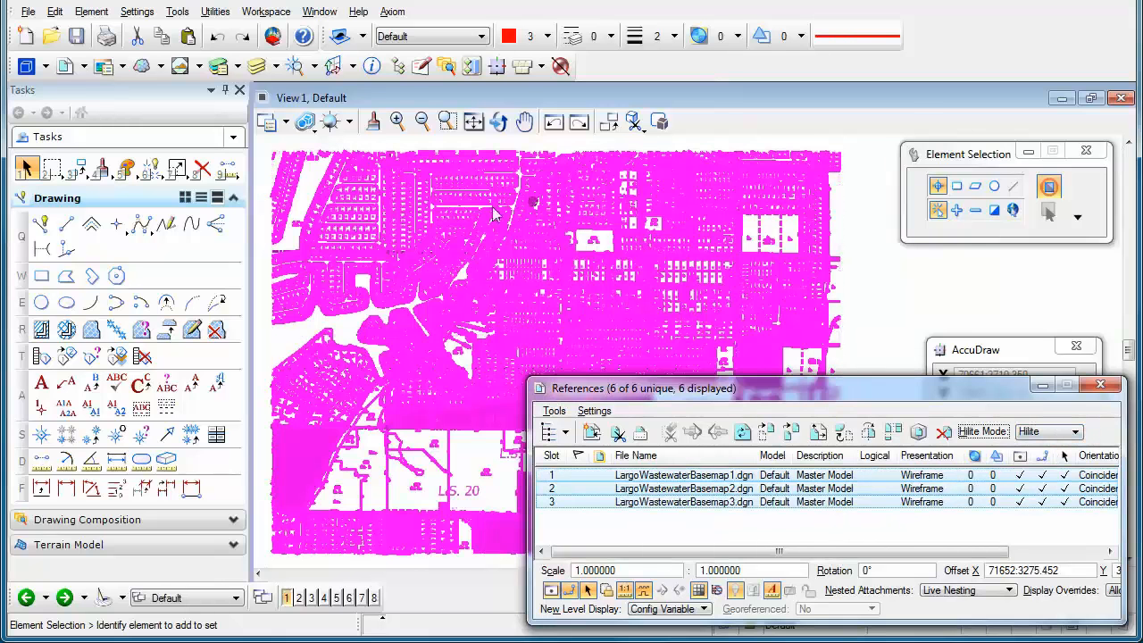
{"action": "mouse_move", "coordinate": [693, 295]}
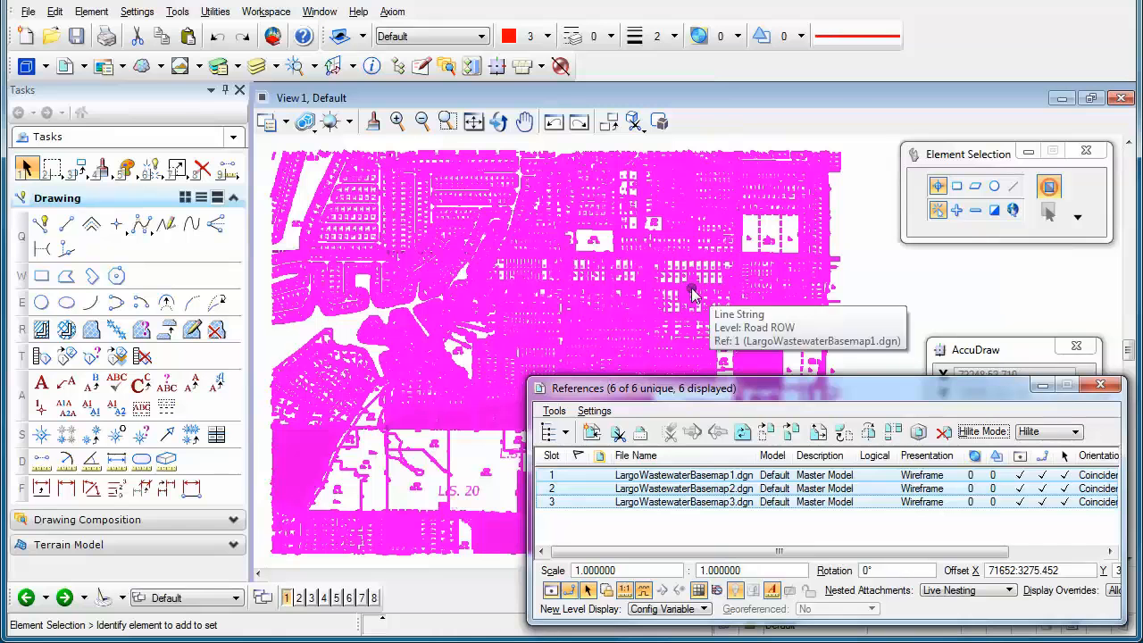
- Set reference Hilite Mode back to Boundaries and bring up Adjust Colors from Settings
{"action": "left_click", "coordinate": [1075, 430]}
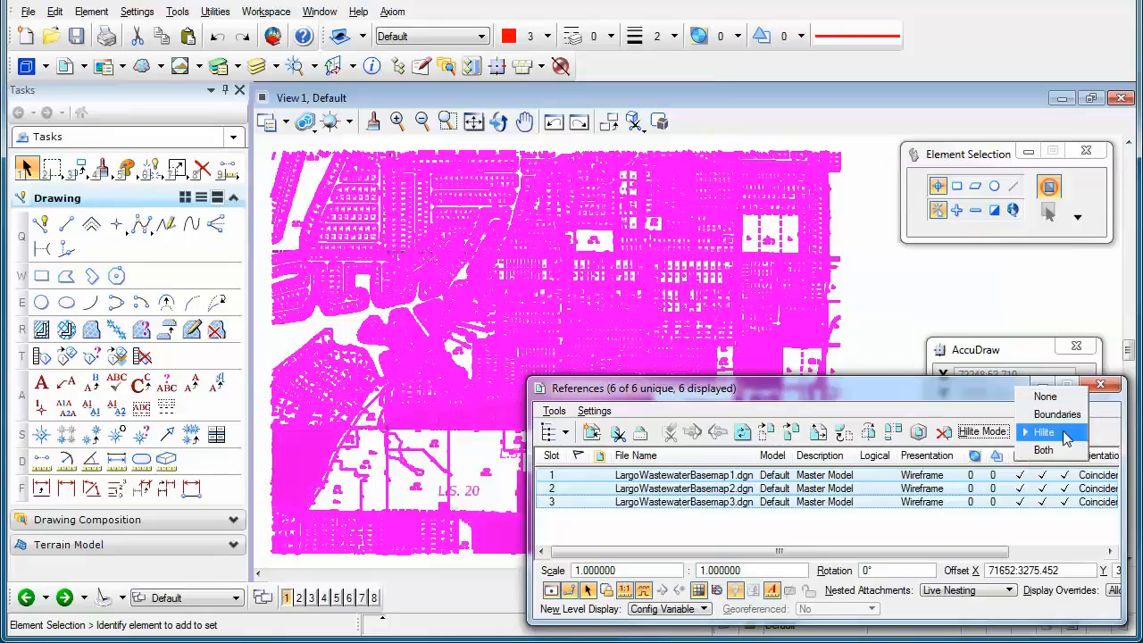
{"action": "left_click", "coordinate": [1057, 415]}
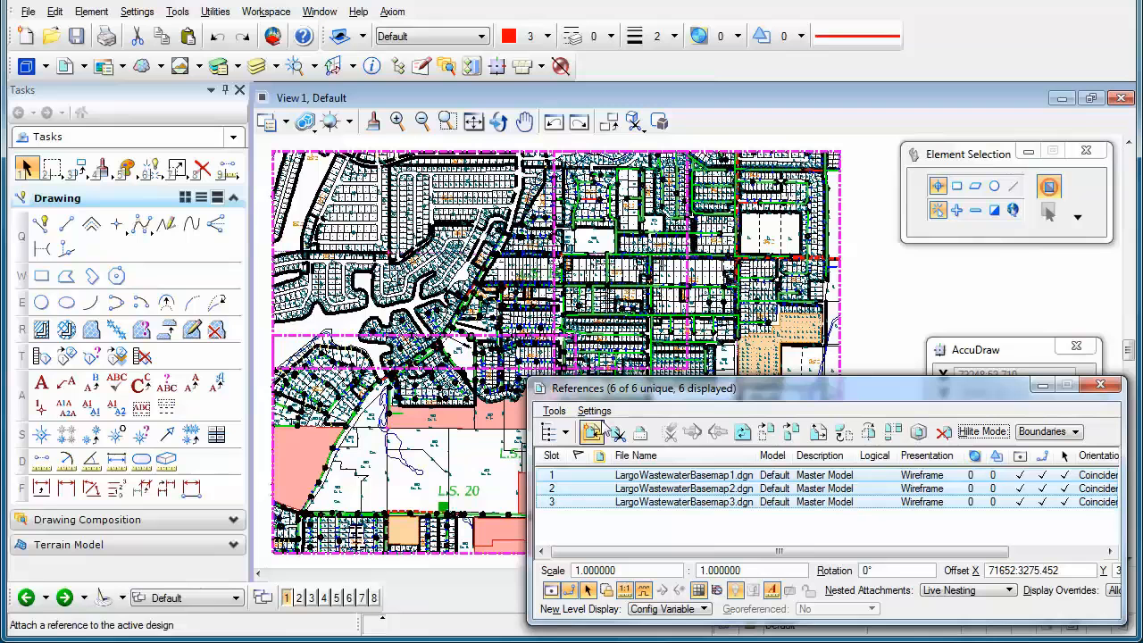
{"action": "left_click", "coordinate": [593, 409]}
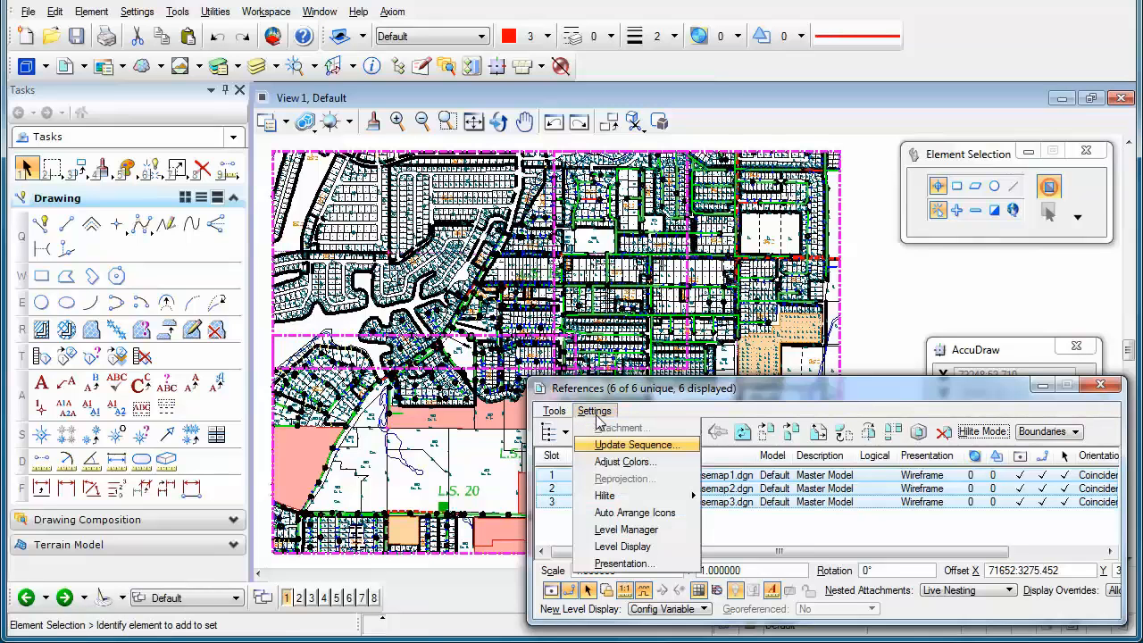
{"action": "mouse_move", "coordinate": [625, 461]}
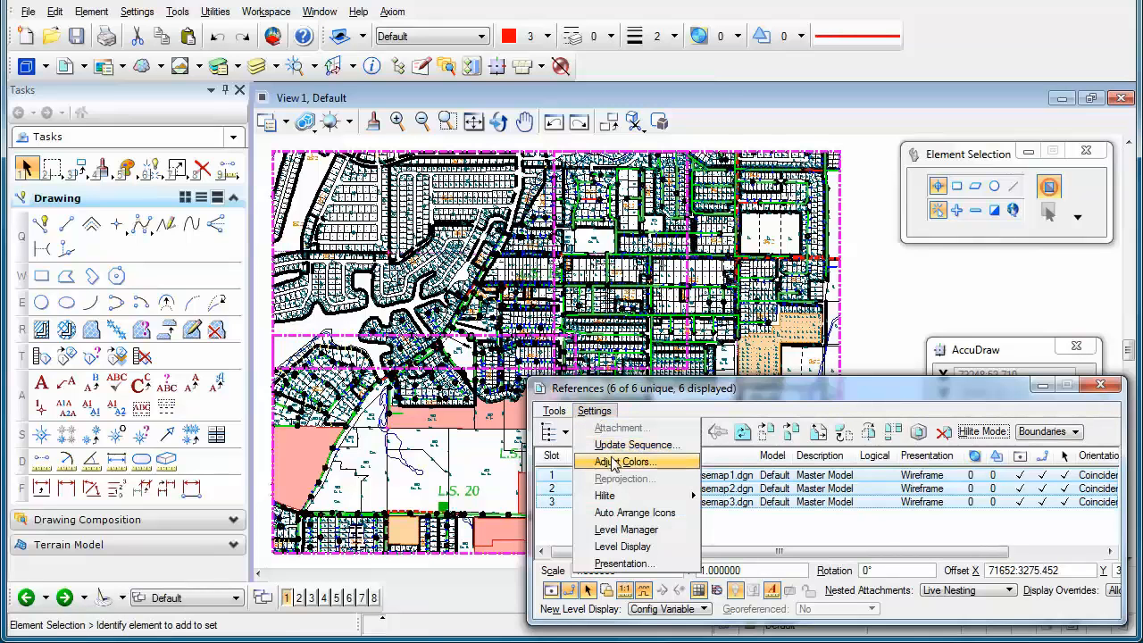
{"action": "left_click", "coordinate": [625, 461]}
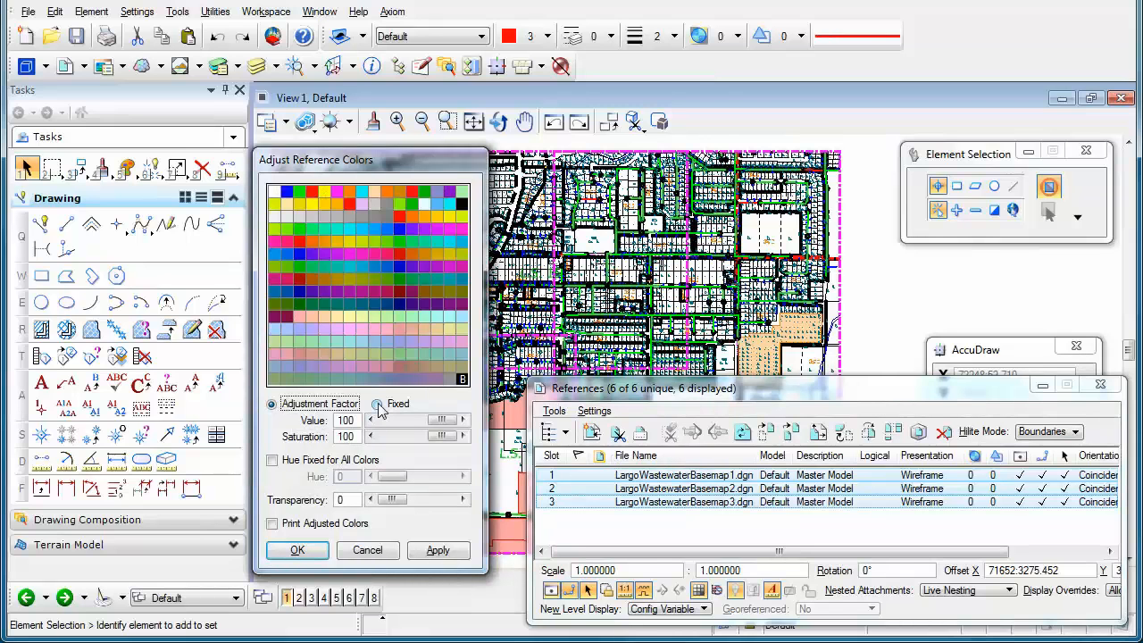
- Choose Fixed colour adjustment with Hue Fixed for All Colors so references display uniformly
{"action": "left_click", "coordinate": [375, 403]}
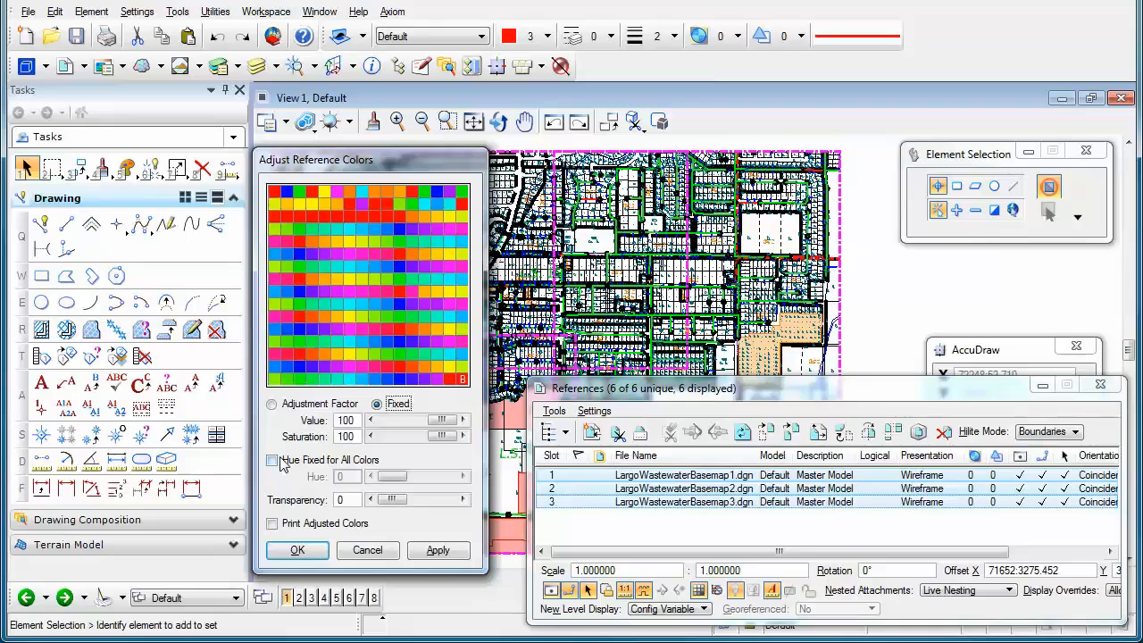
{"action": "left_click", "coordinate": [272, 459]}
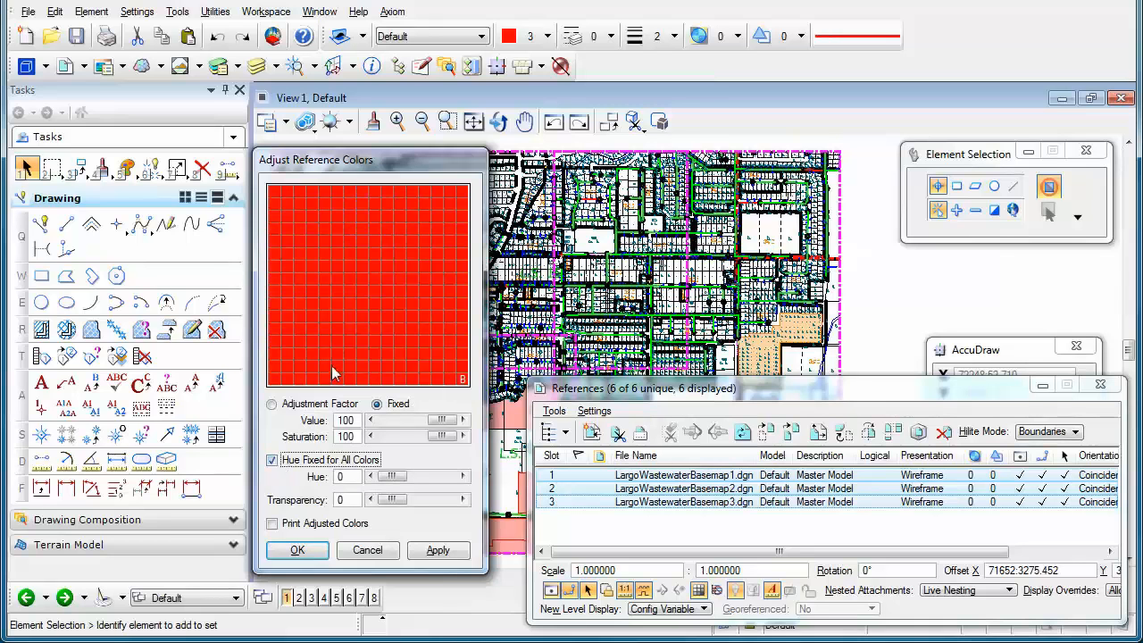
{"action": "mouse_move", "coordinate": [378, 289]}
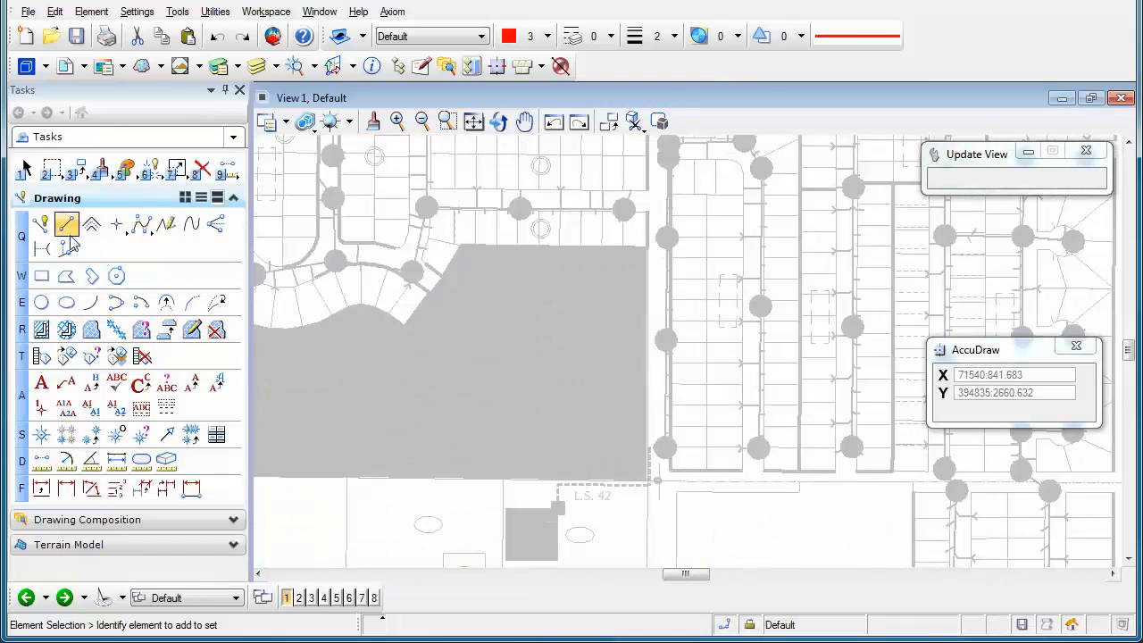
- Draw a red SmartLine outline around the parcel above L.S. 42 and finish it
{"action": "left_click", "coordinate": [42, 225]}
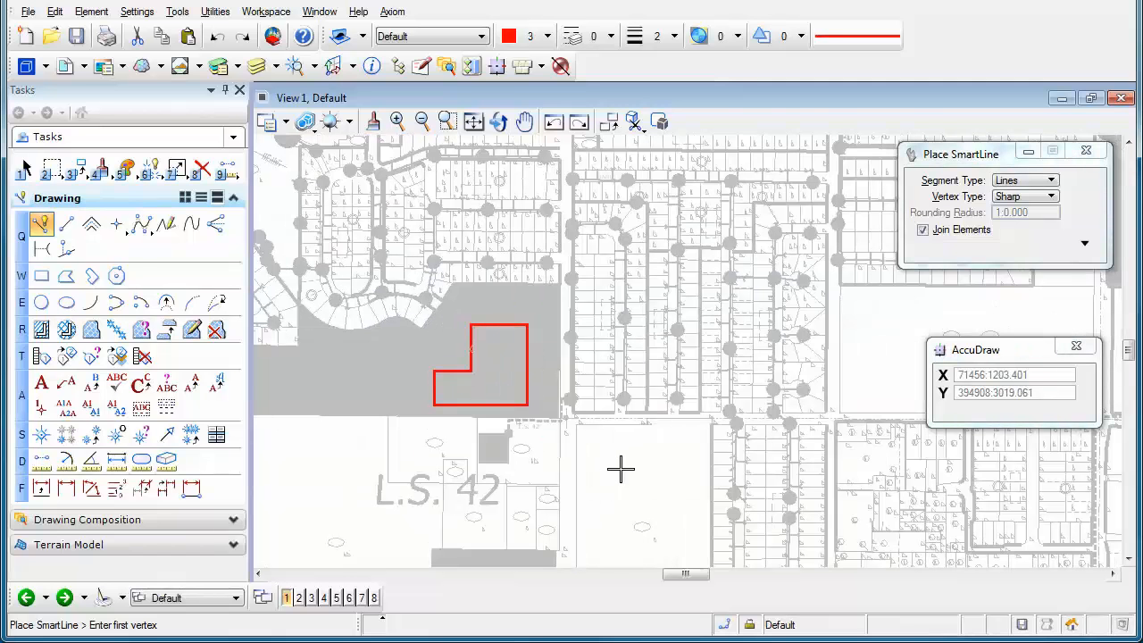
{"action": "right_click", "coordinate": [621, 468]}
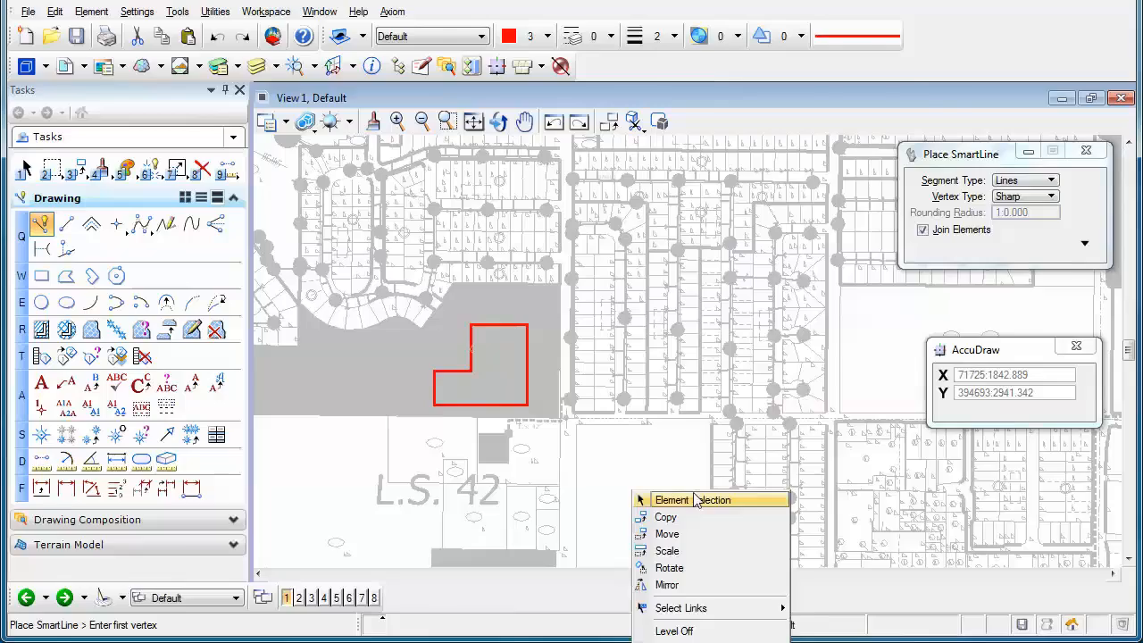